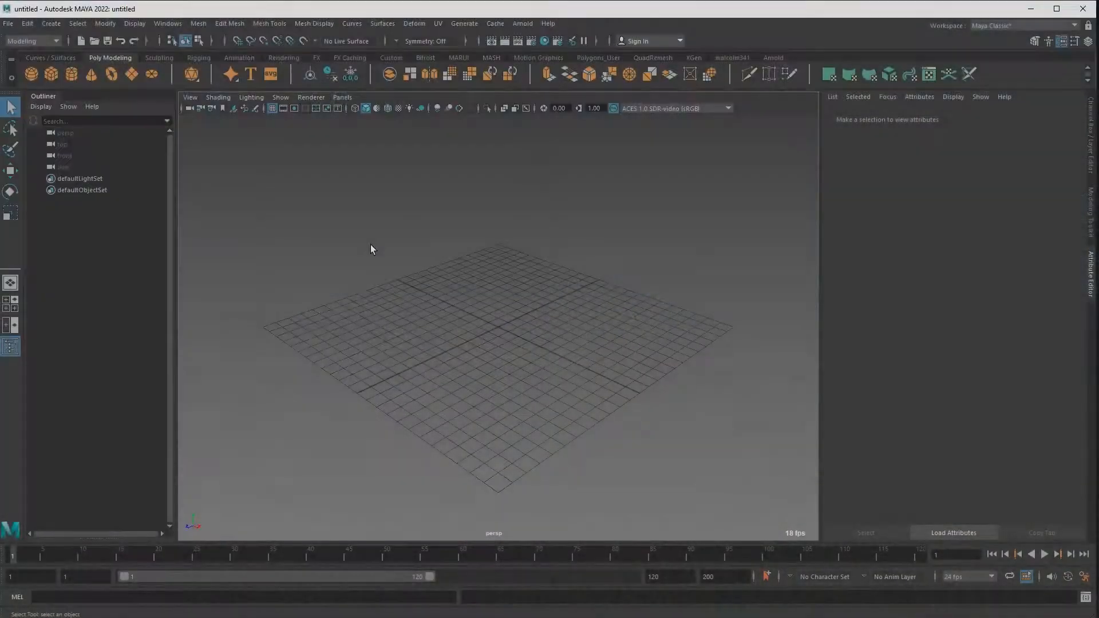
Create a free image plane and load the coloured shapes picture onto it.
click(50, 23)
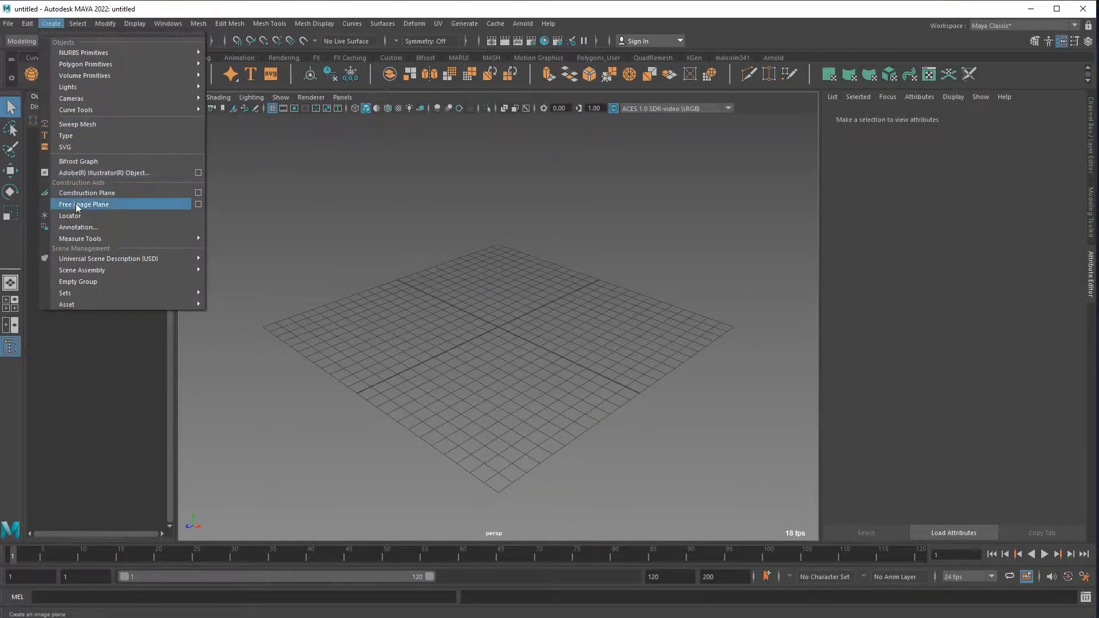
click(84, 204)
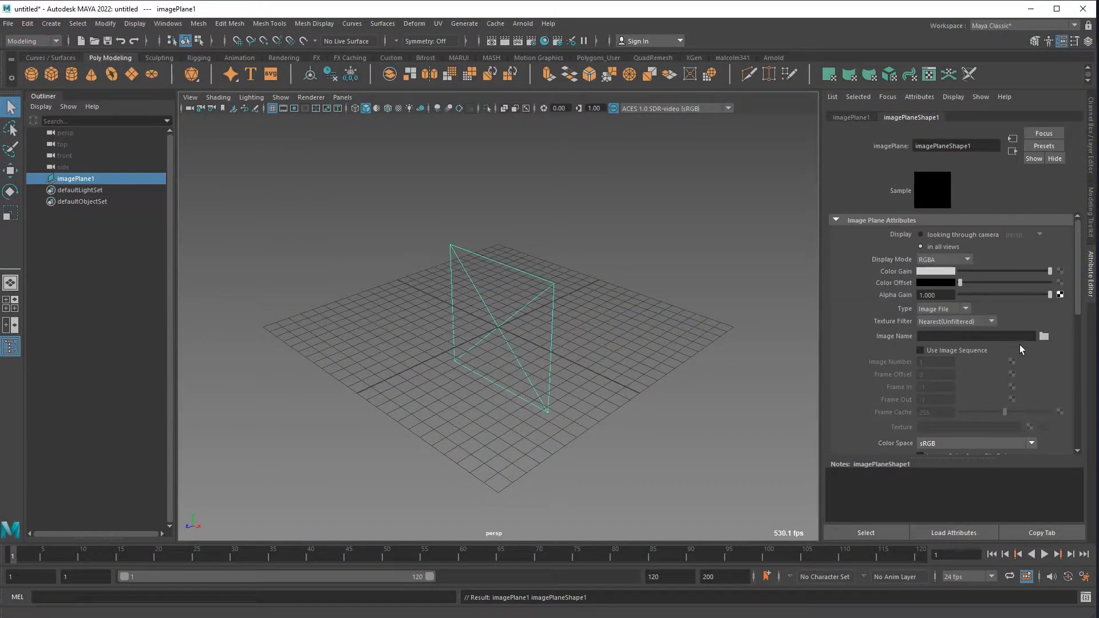
click(1043, 336)
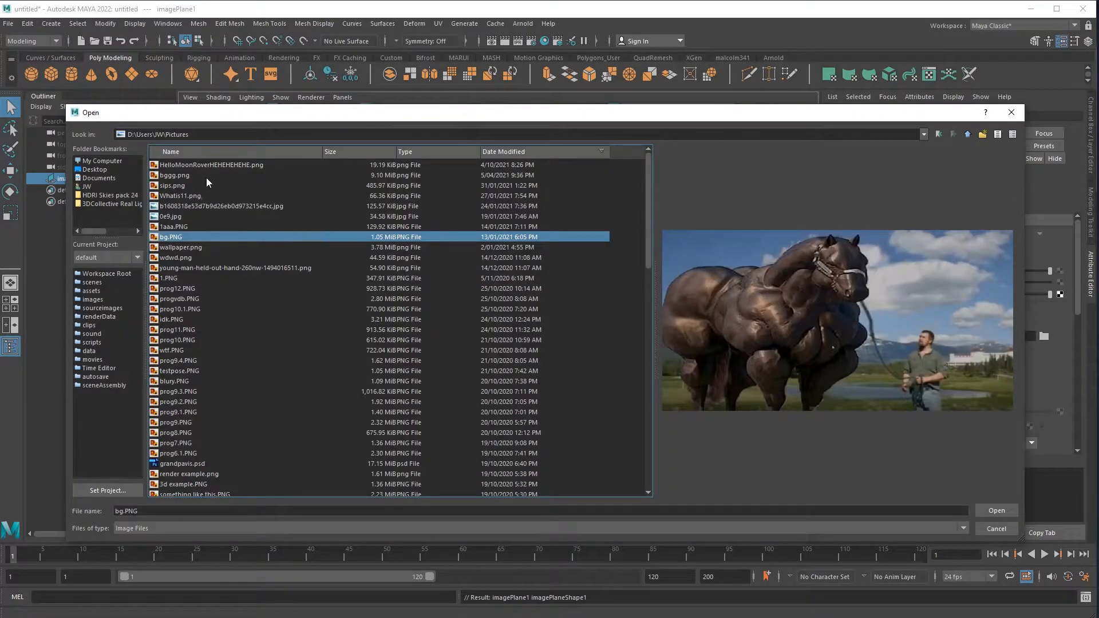
click(994, 511)
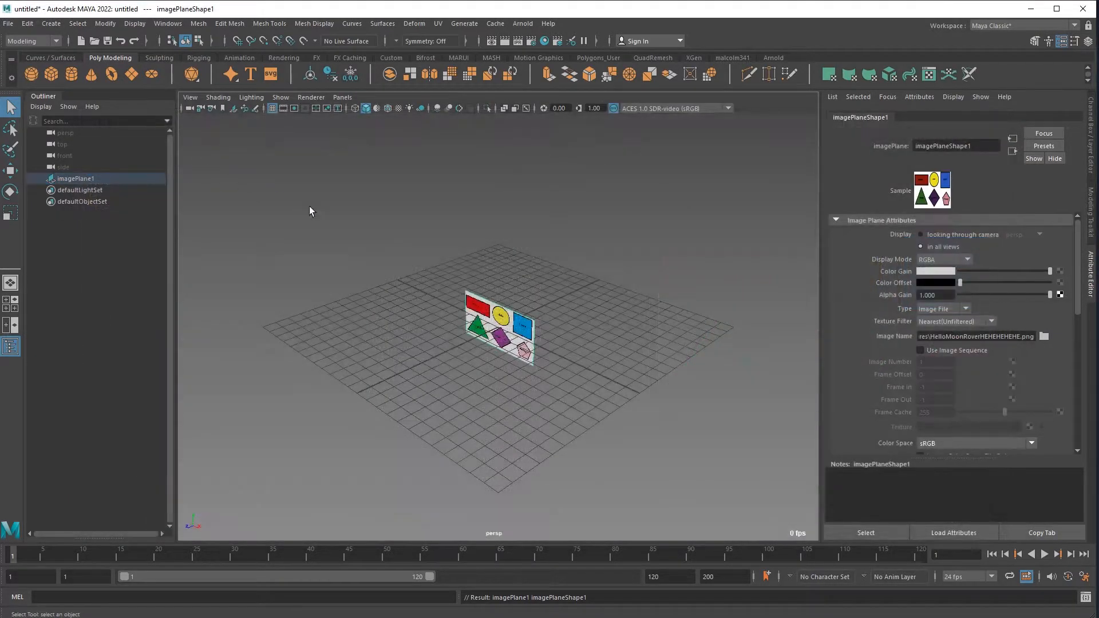
Scale up the image plane and maximise the front view to see it straight on.
click(76, 178)
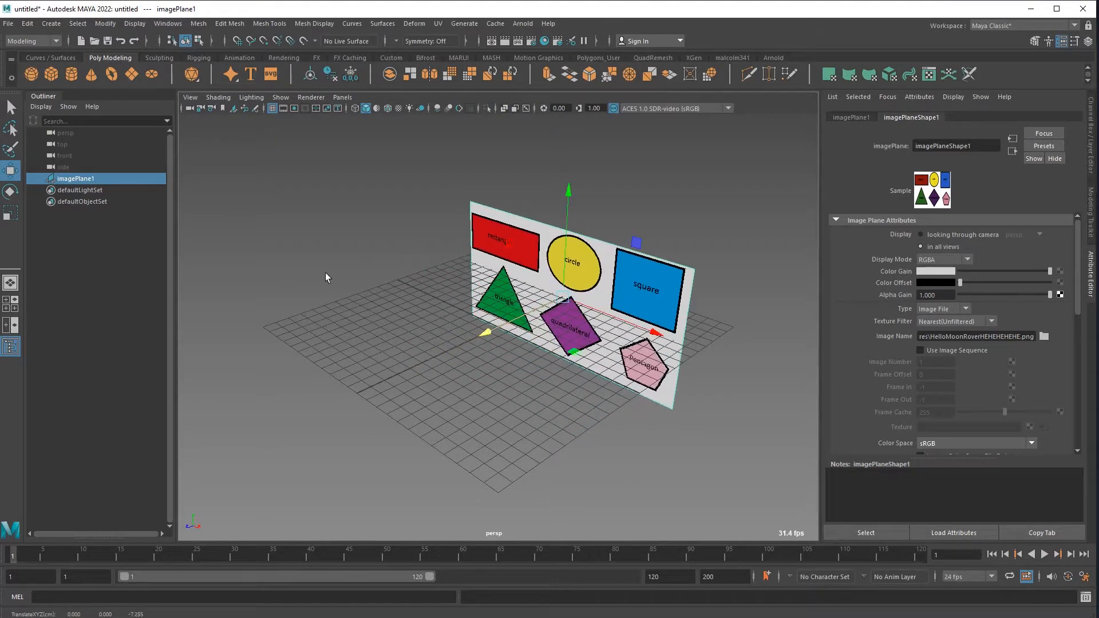
key(space)
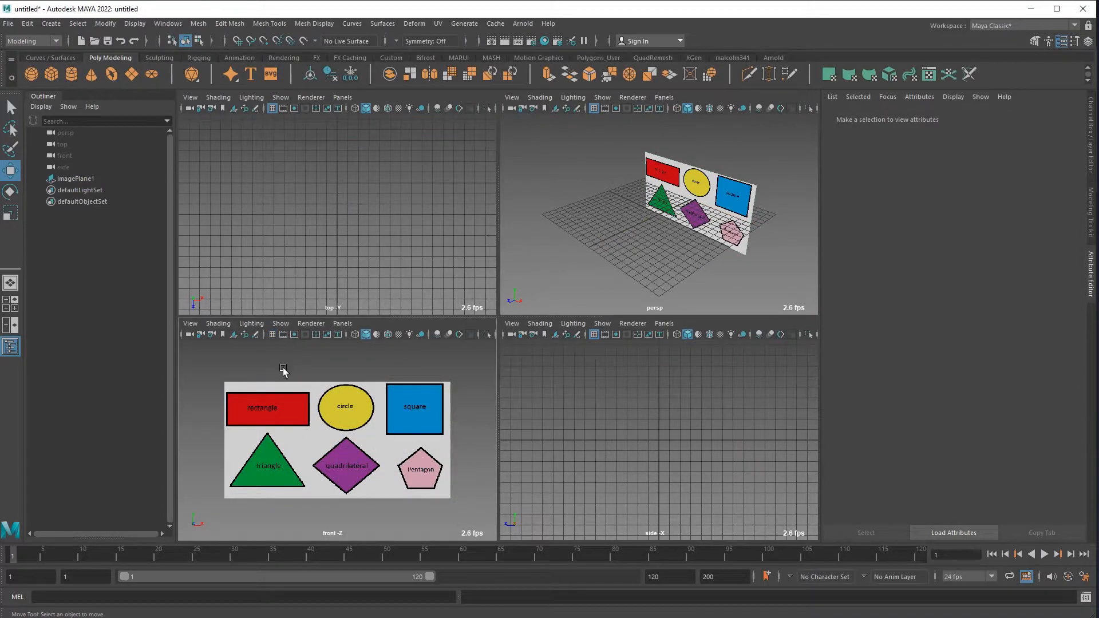
mouse_move(306, 380)
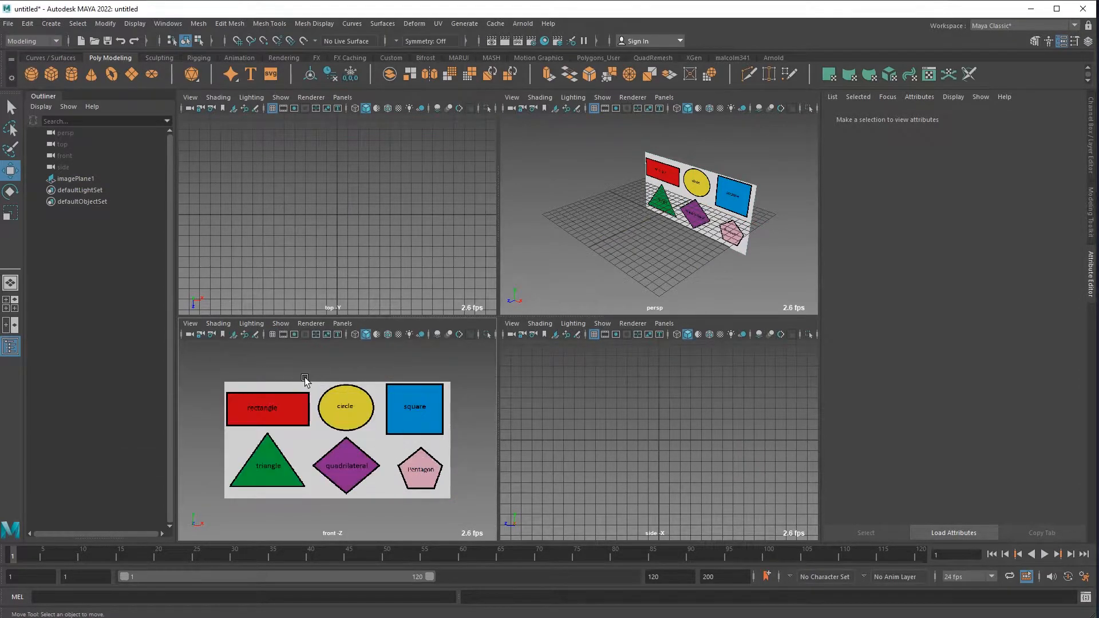
key(space)
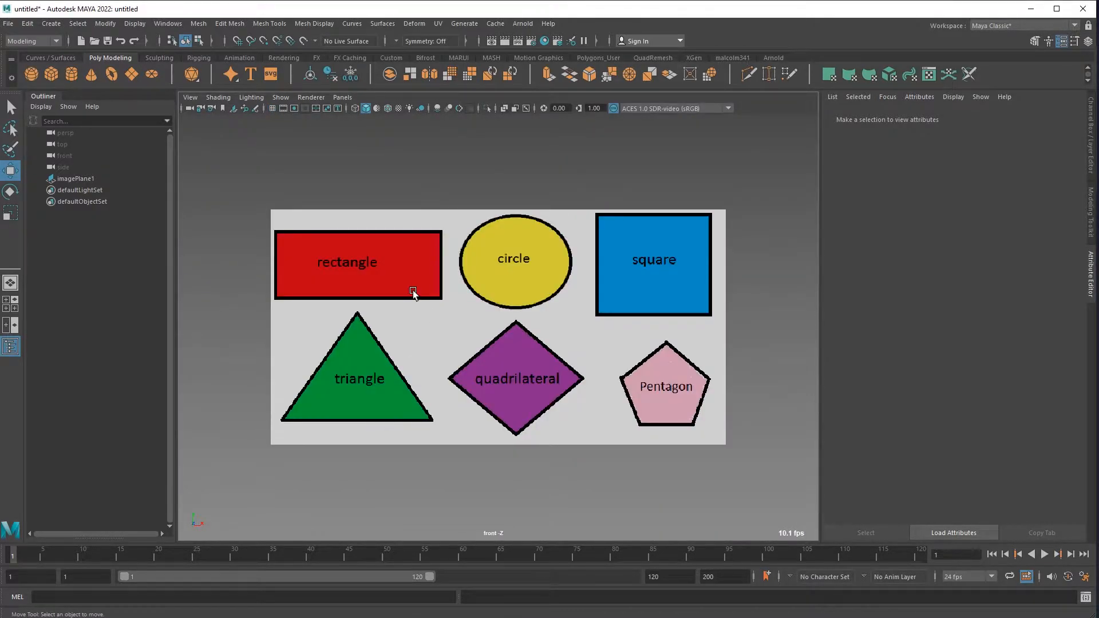
mouse_move(440, 189)
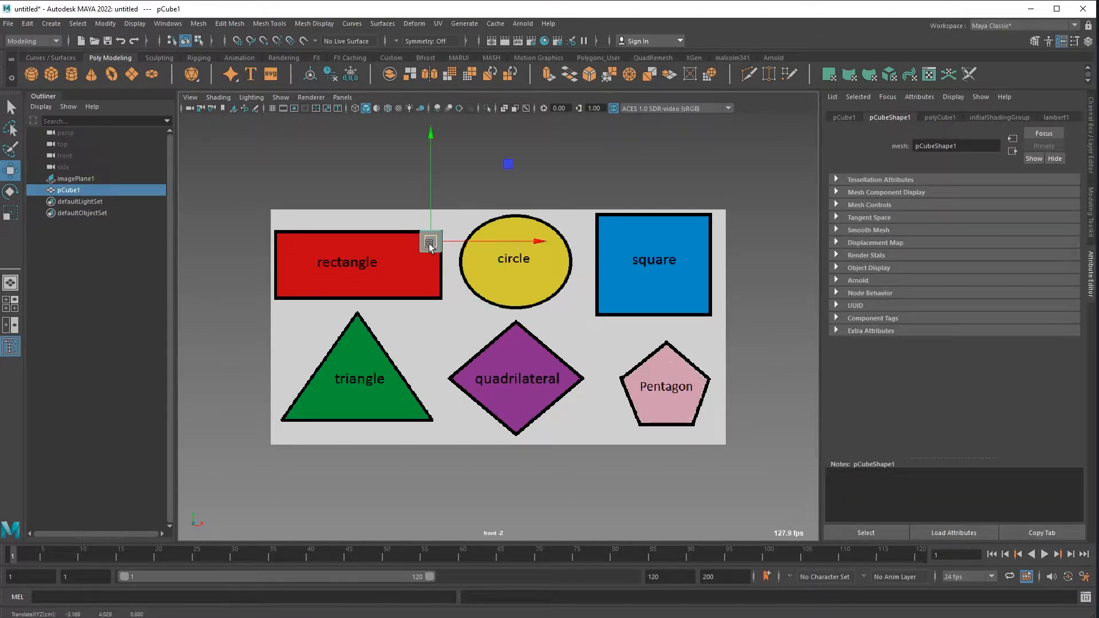
Place and shape grey cubes and cylinders over the rectangle, circle and square.
click(384, 223)
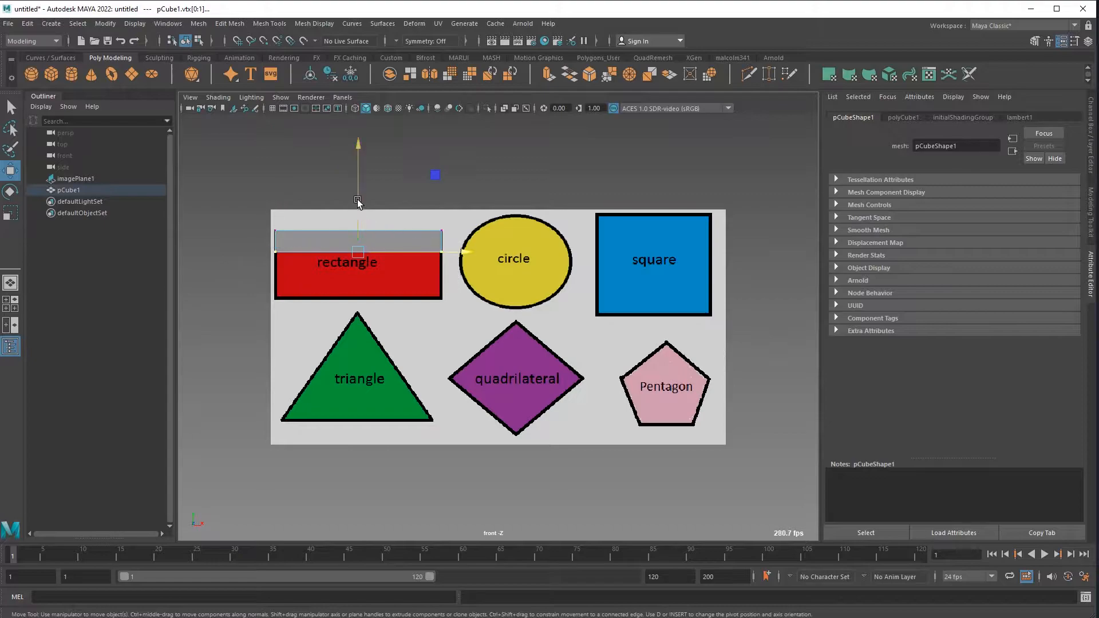
right_click(357, 252)
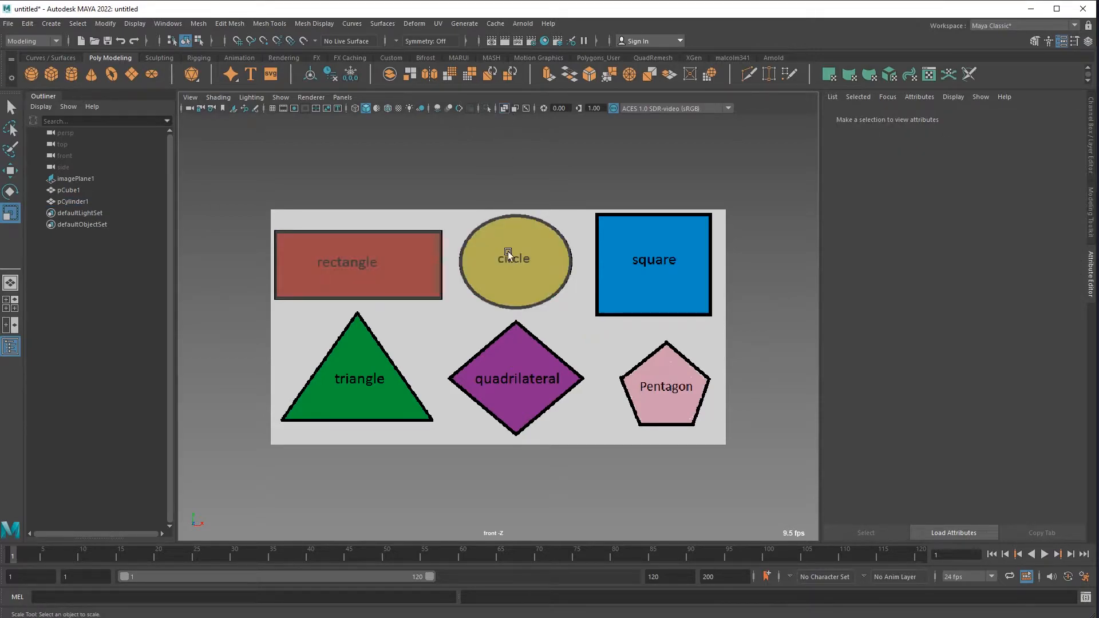
click(515, 261)
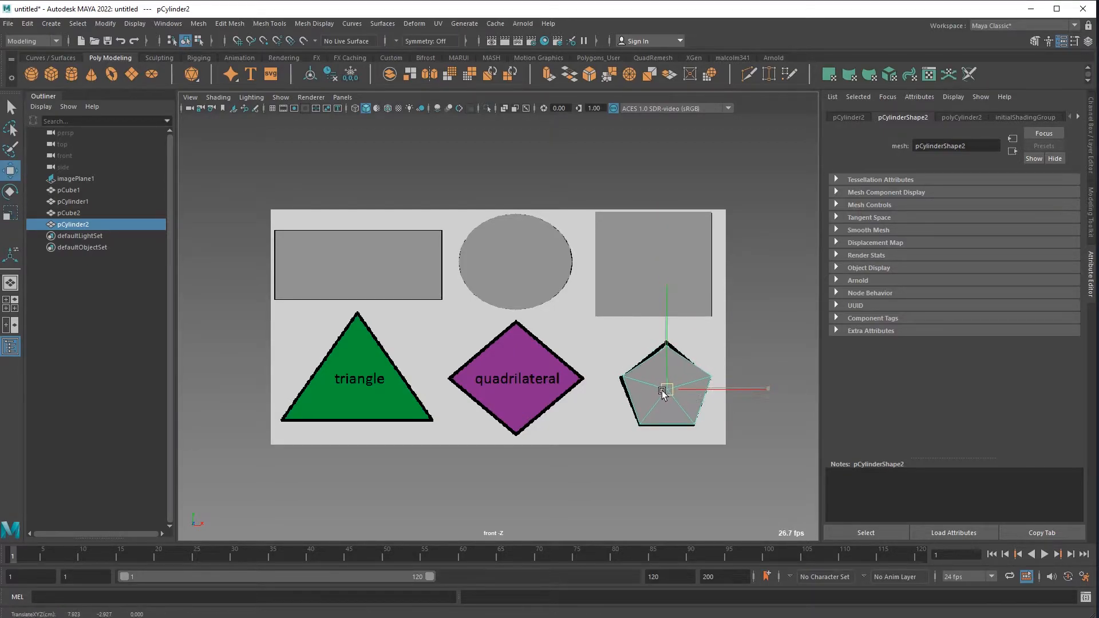
Fit the five-sided cylinder to the pentagon and a stretched cube to the quadrilateral.
drag(663, 390, 665, 393)
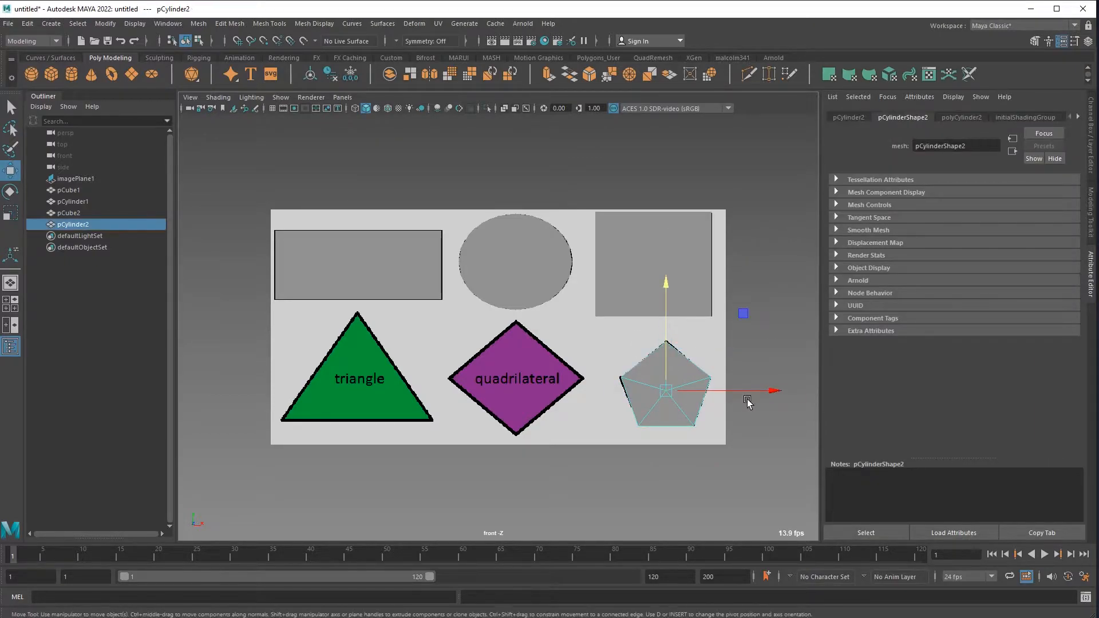
click(652, 263)
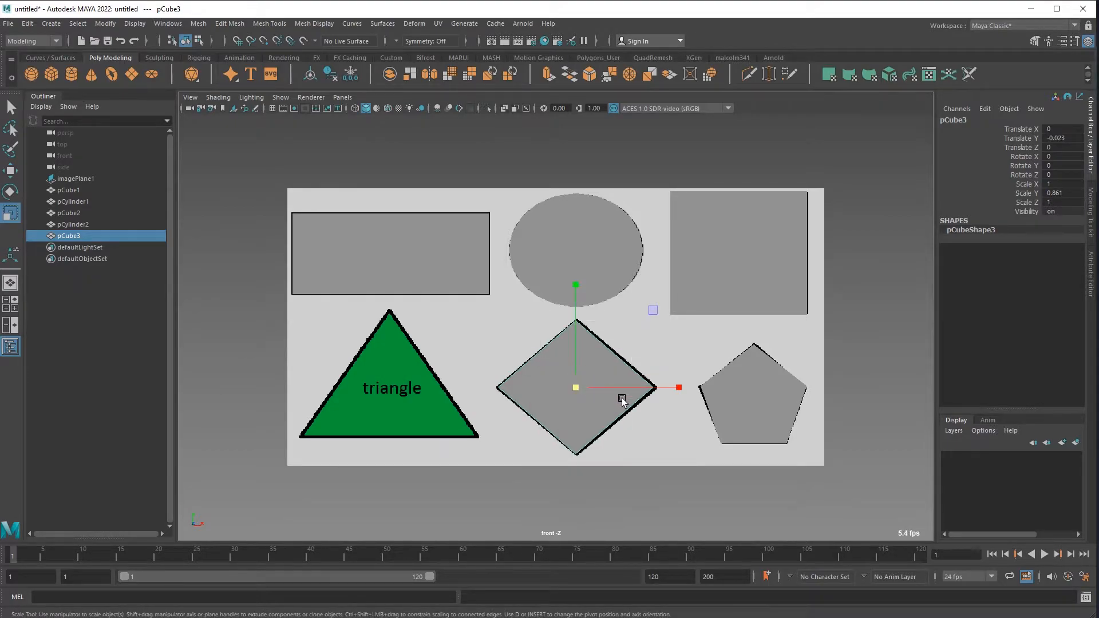
drag(622, 401, 579, 389)
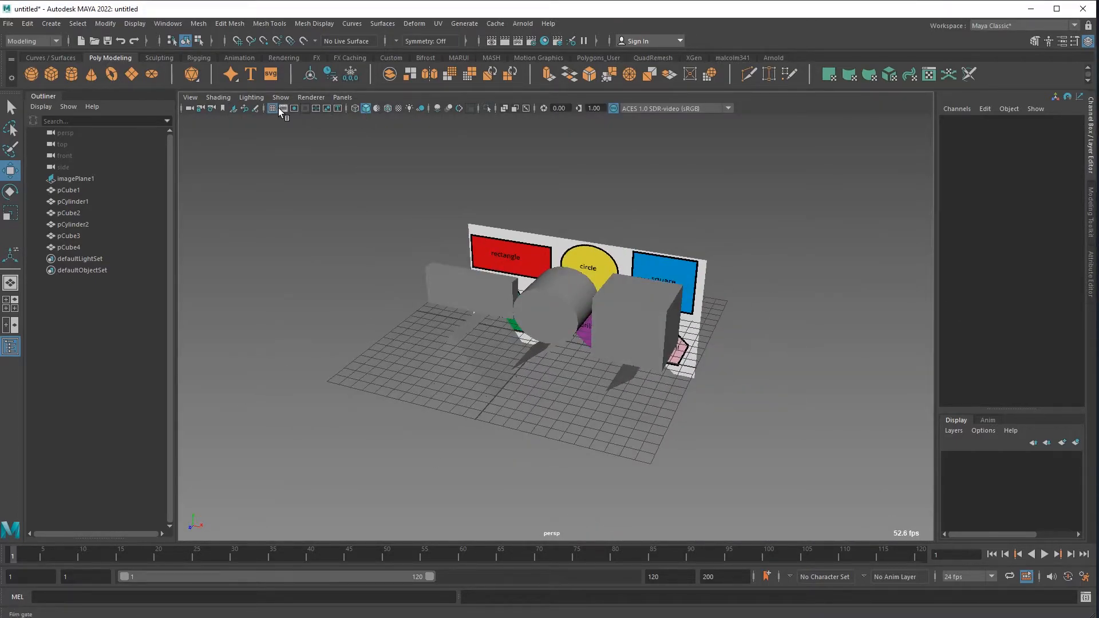
Enable viewport shadows and add a directional light over the block-out shapes.
click(436, 107)
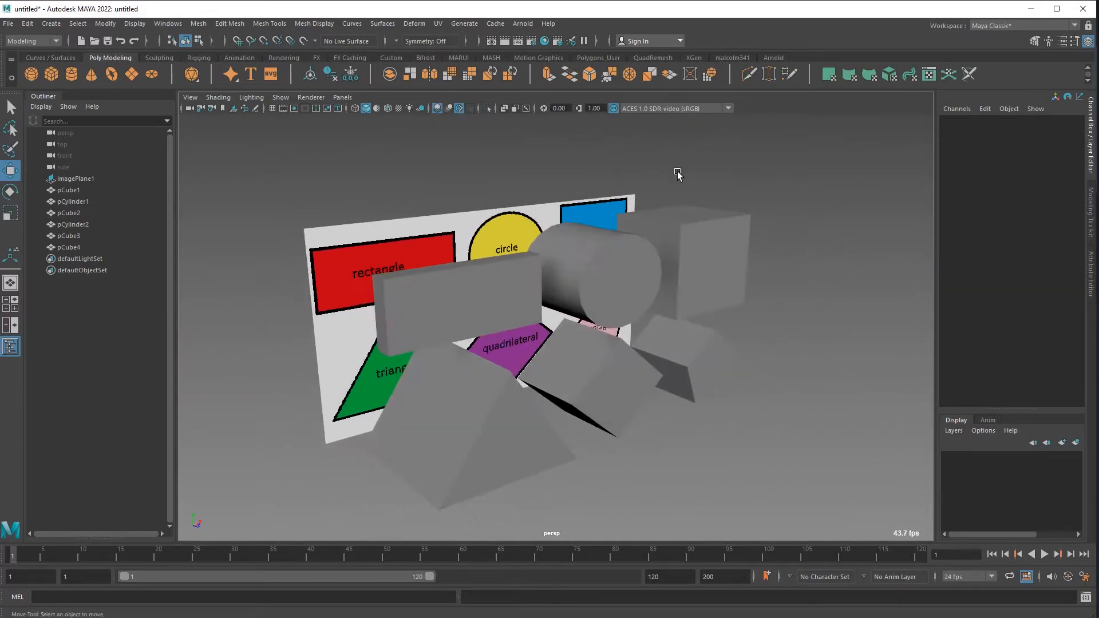
click(50, 23)
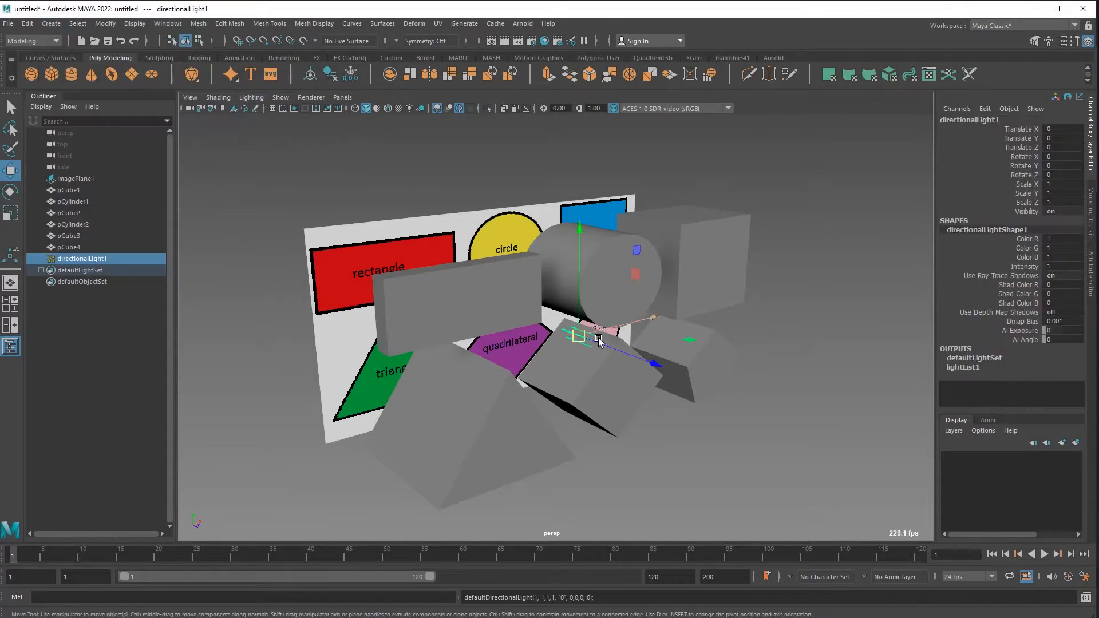
click(420, 107)
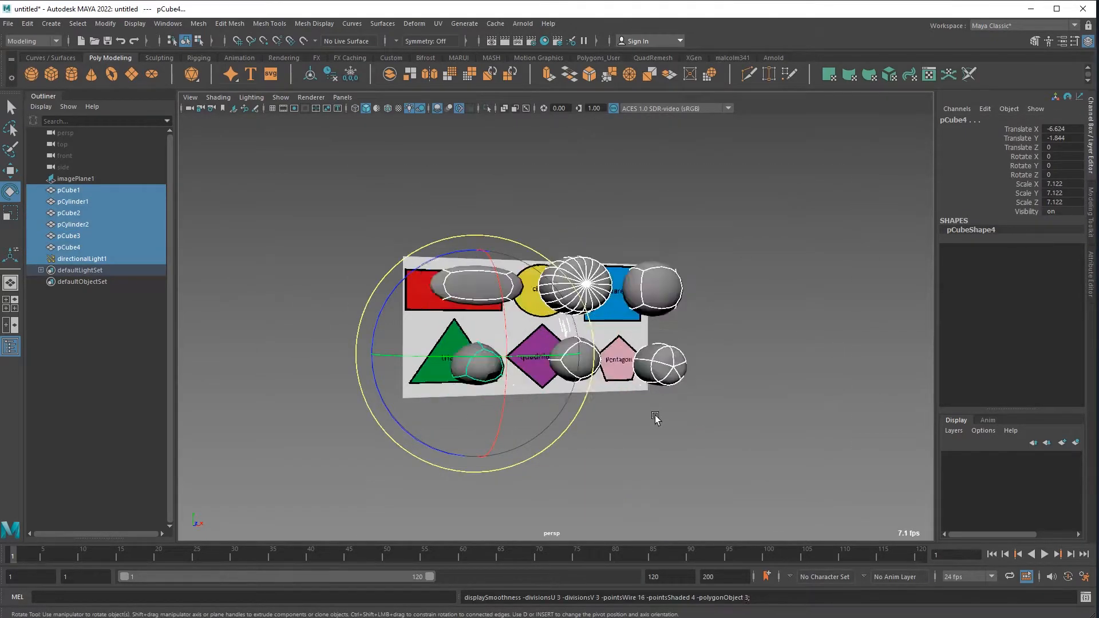
Create a 3D Type text object behind the blocked-out shapes.
click(756, 292)
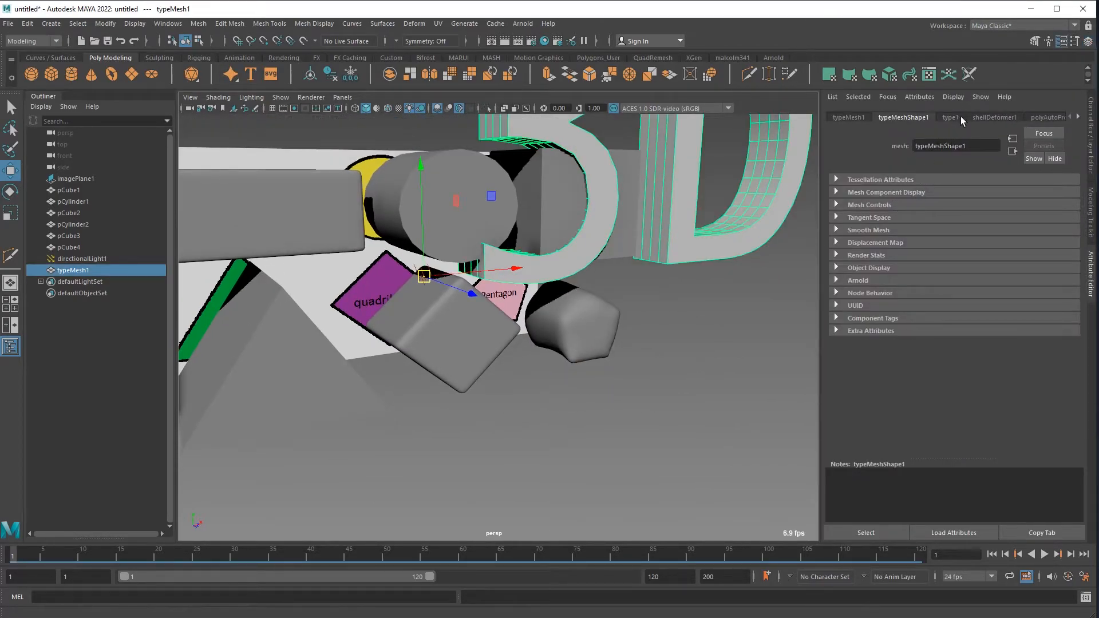
Retype the 3D text through 'WHAT TO HECK?>???' and 'I legit have no idea what im doing'.
click(950, 117)
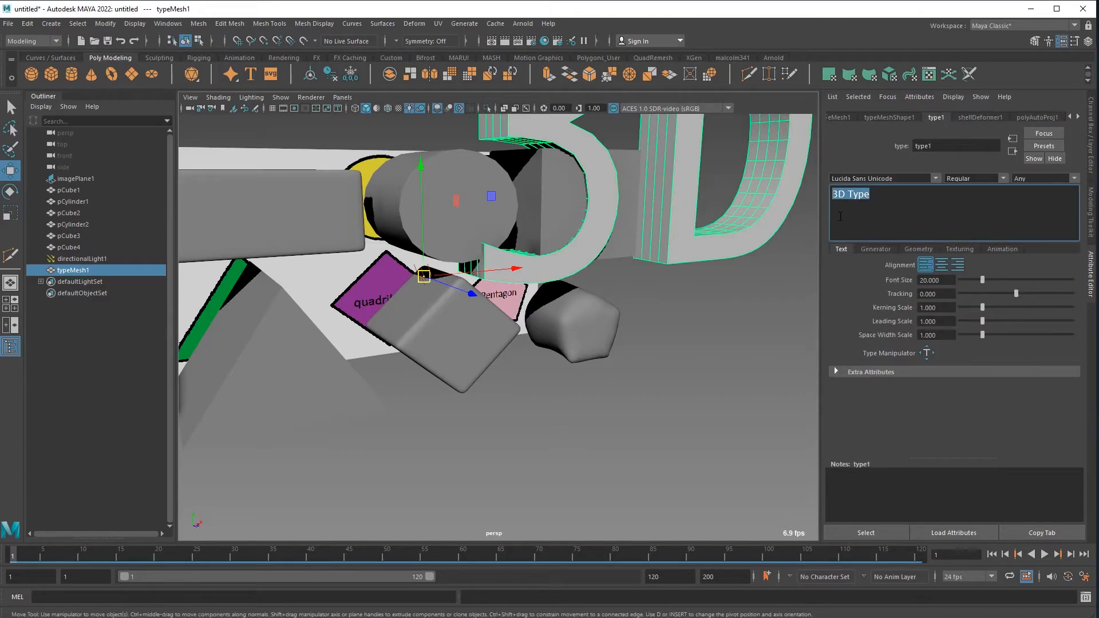
text(WHAT TO HECK?>???)
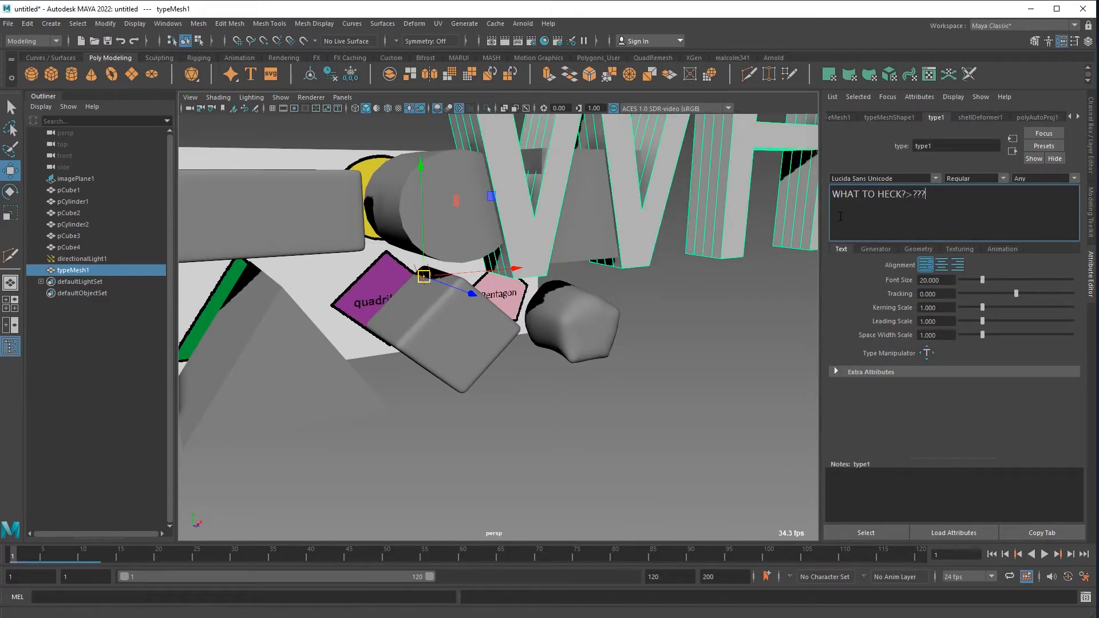
click(888, 117)
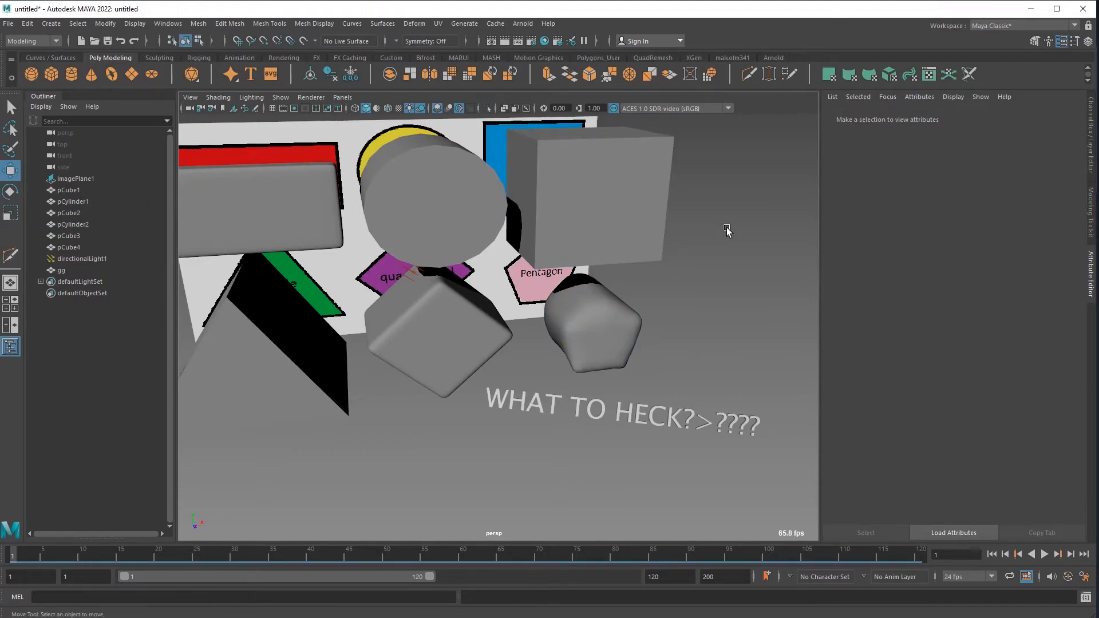
click(62, 270)
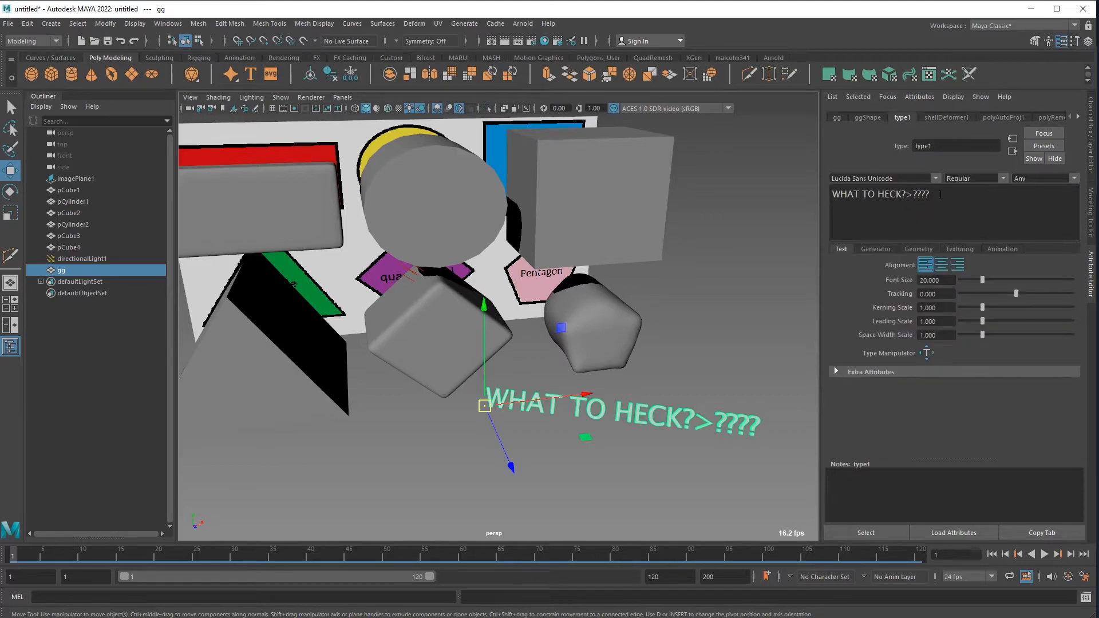
text(I legit have)
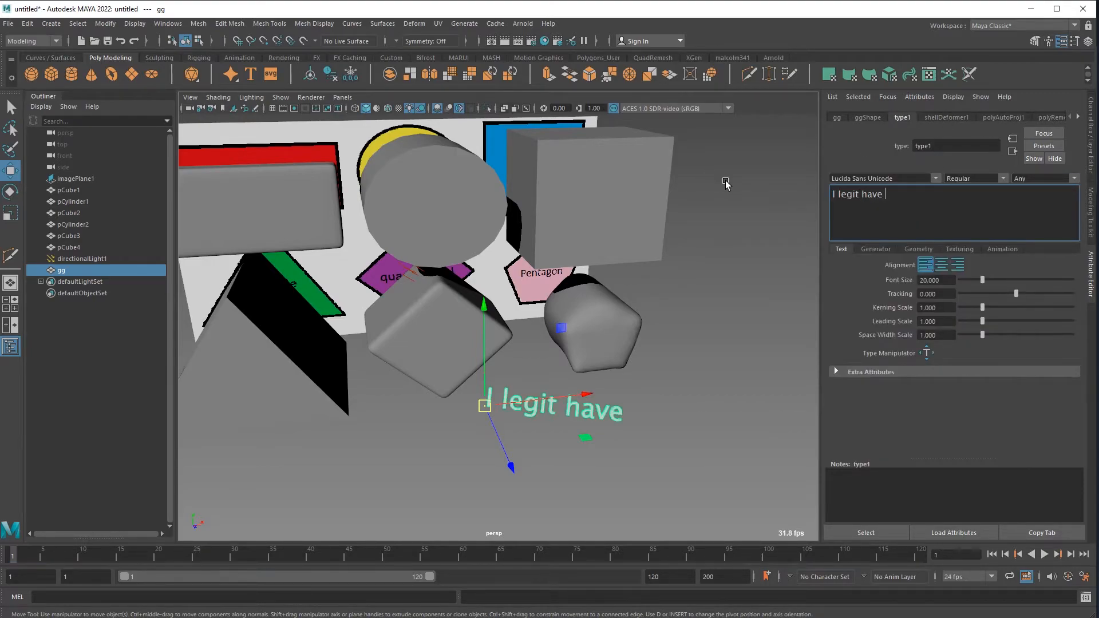
text(no idea what im doing)
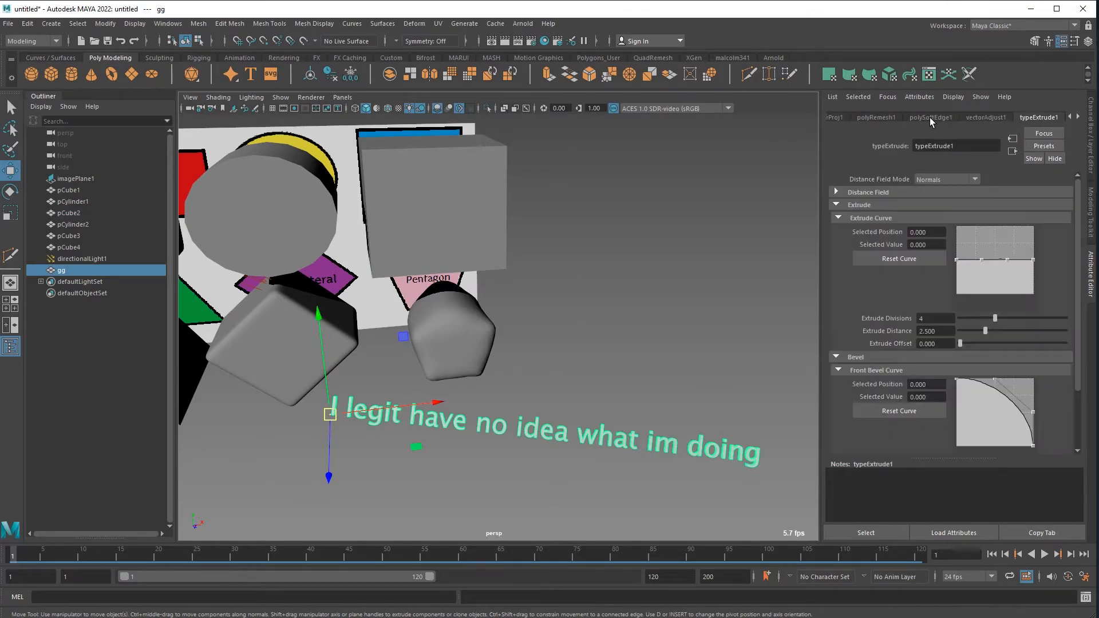
Change the 3D text to the sentence about the multi cut tool and deselect it.
click(845, 116)
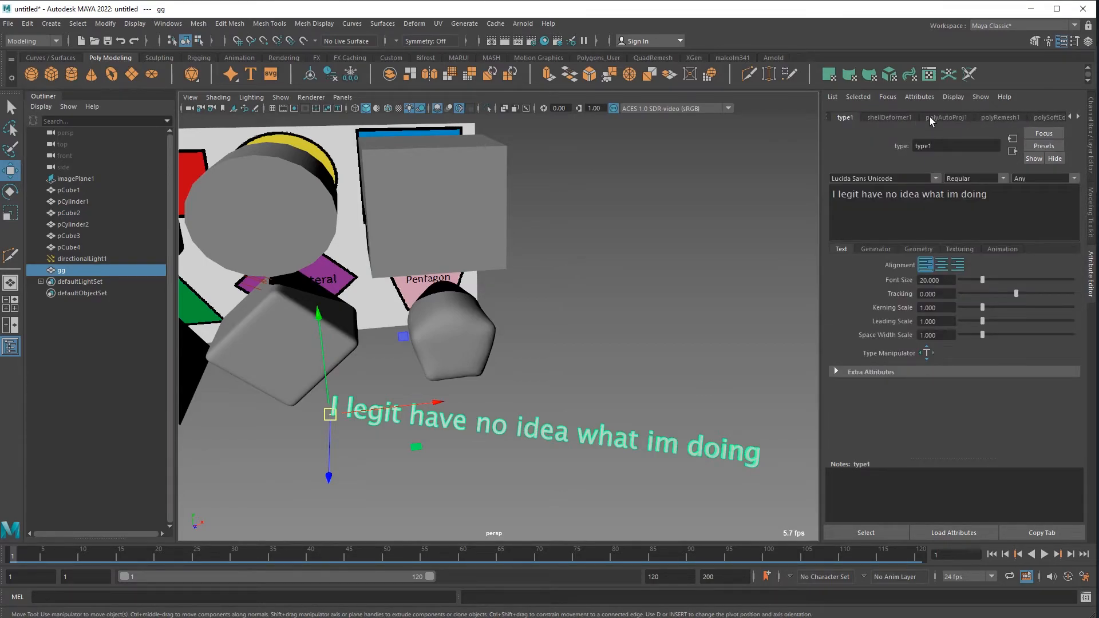
text(The cut tool im using is call)
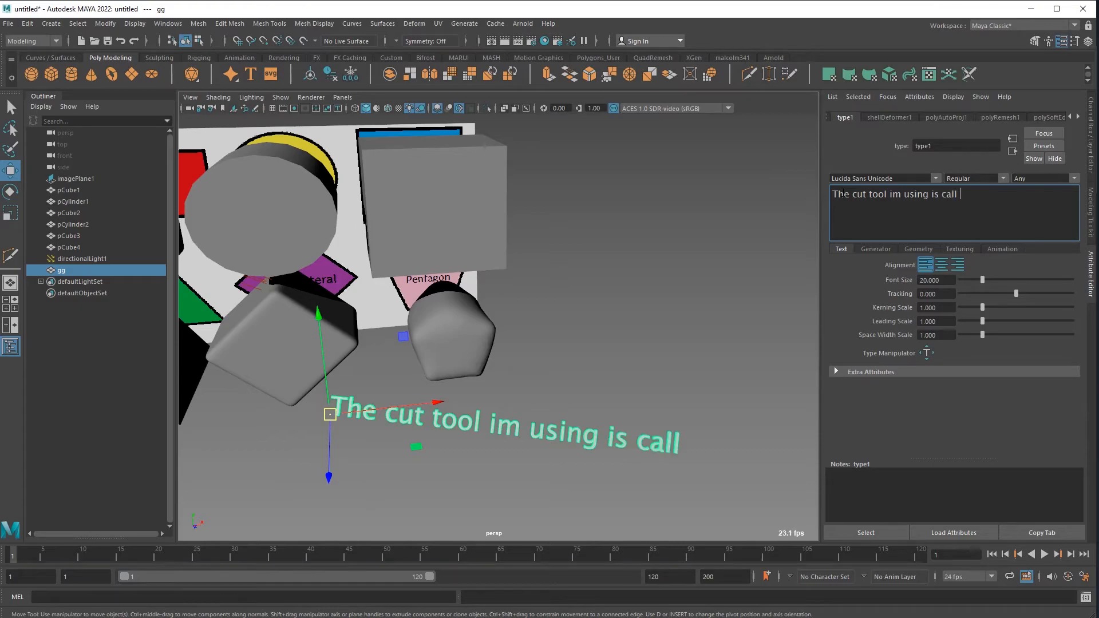
text(multi)
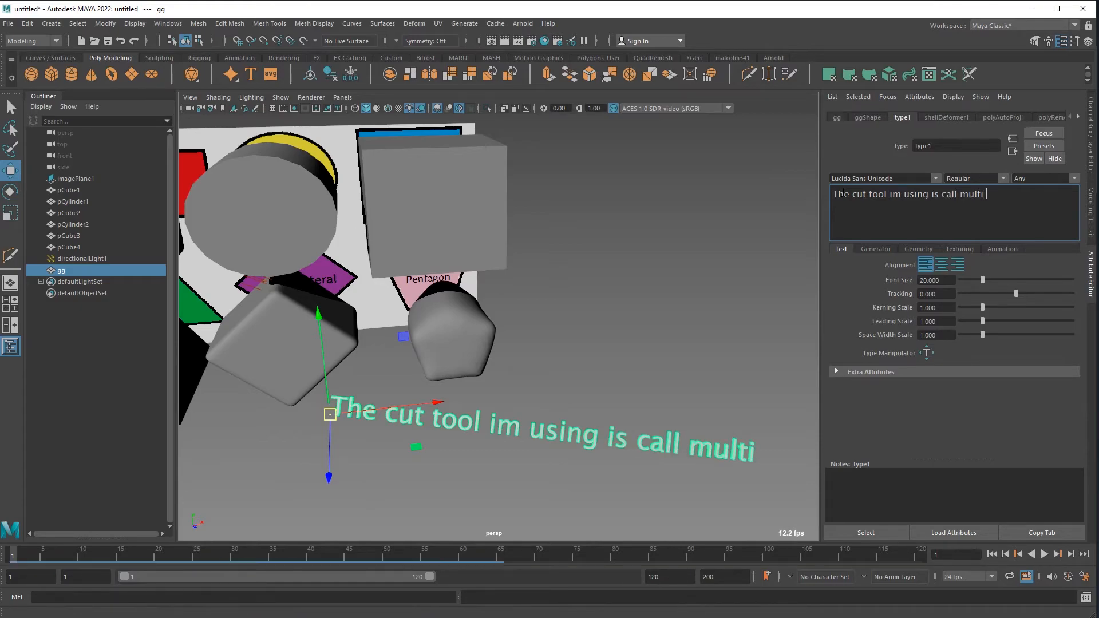
text(cut tool, googl)
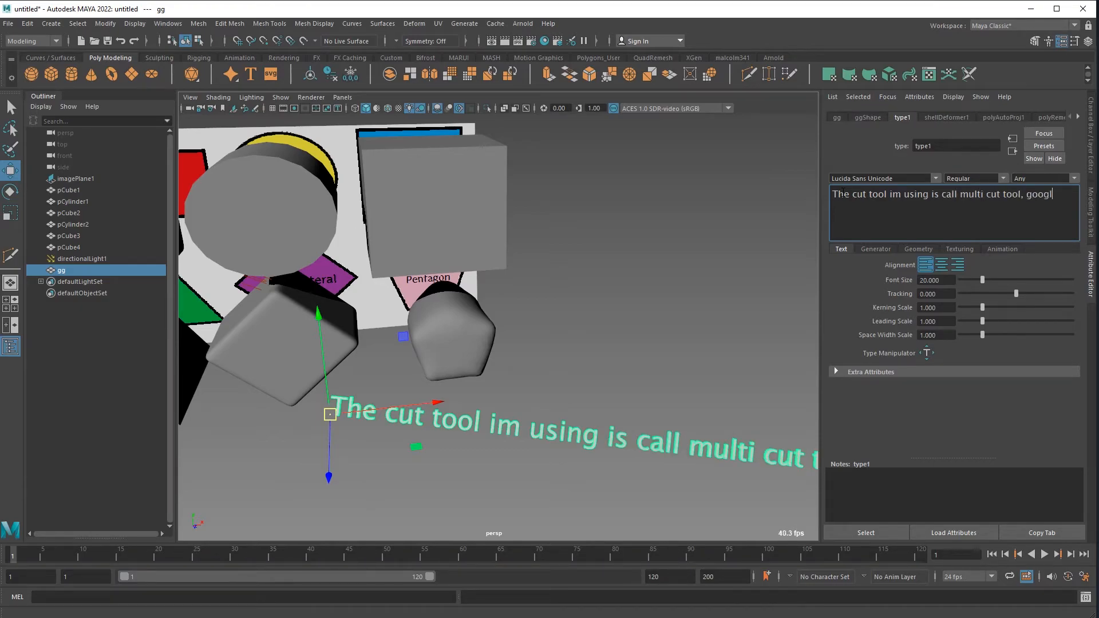
click(503, 197)
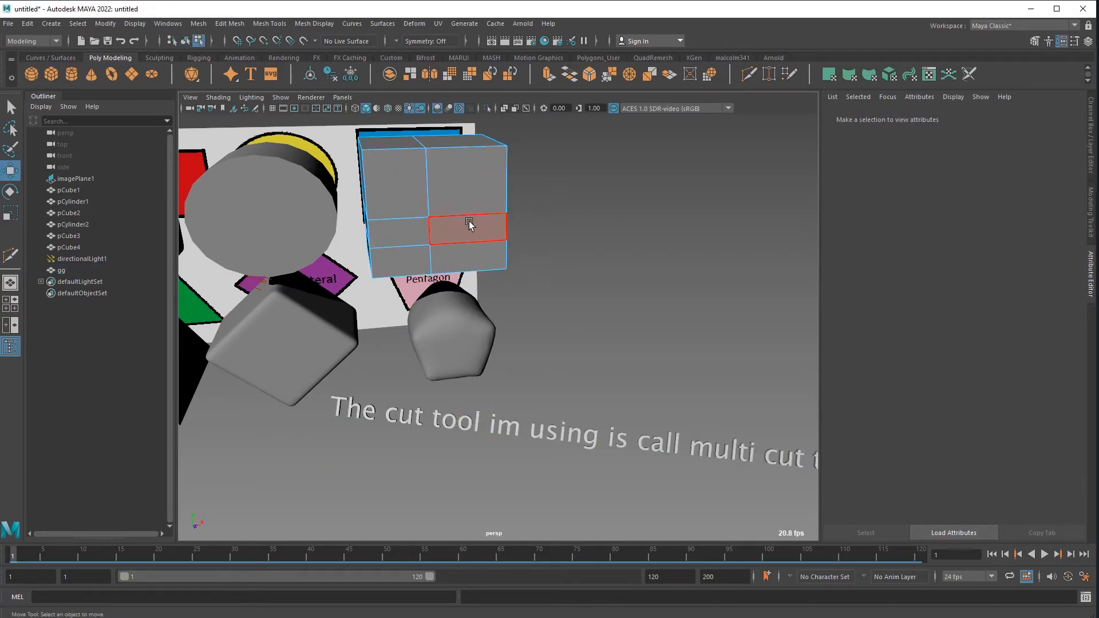
Extrude selected faces of the cut cube outward into blocky protrusions.
right_click(467, 224)
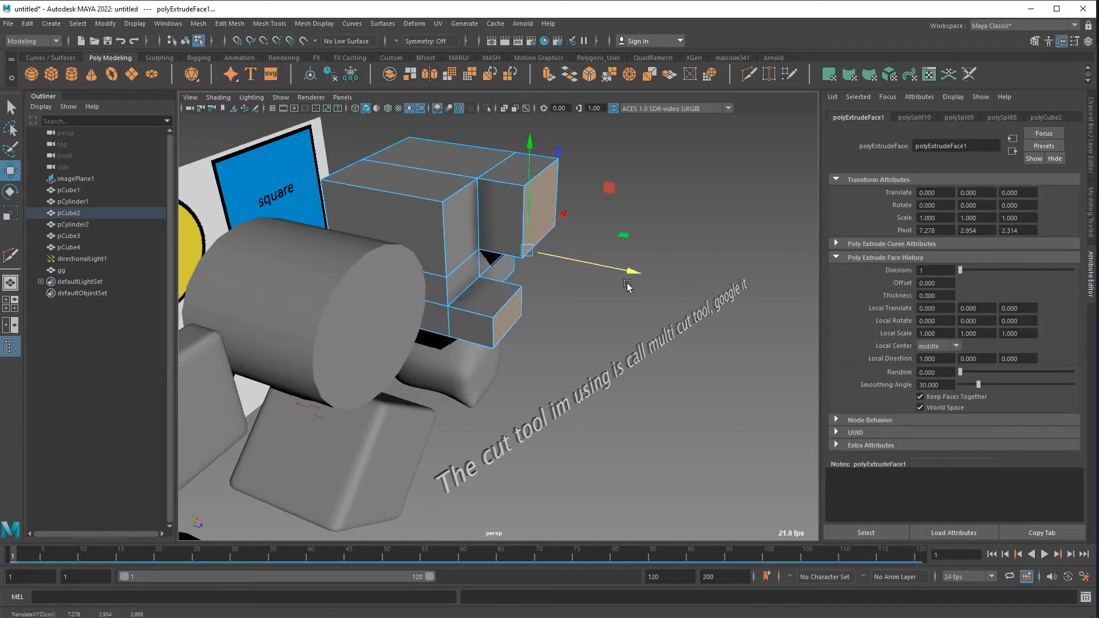
click(412, 73)
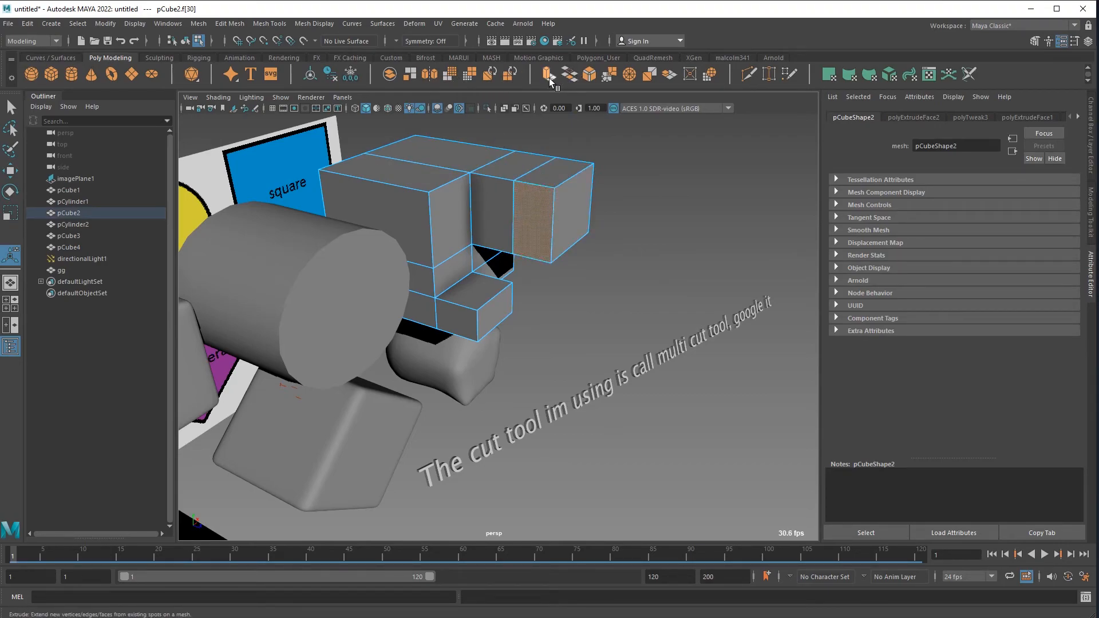
click(549, 75)
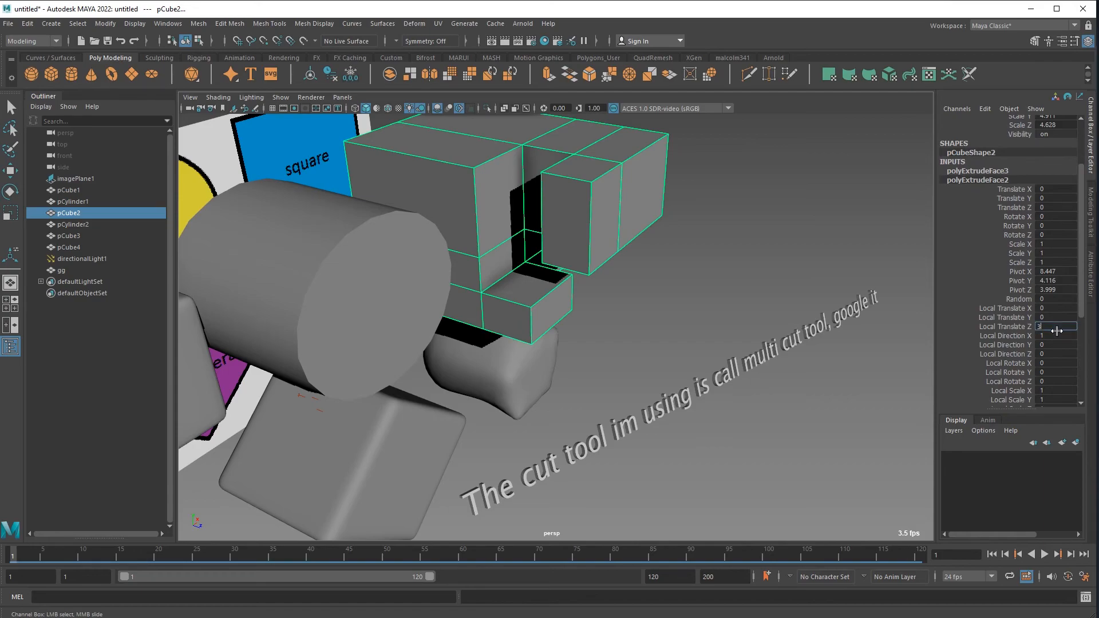
Change the gg 3D text to read 'WOOOOO'.
click(62, 270)
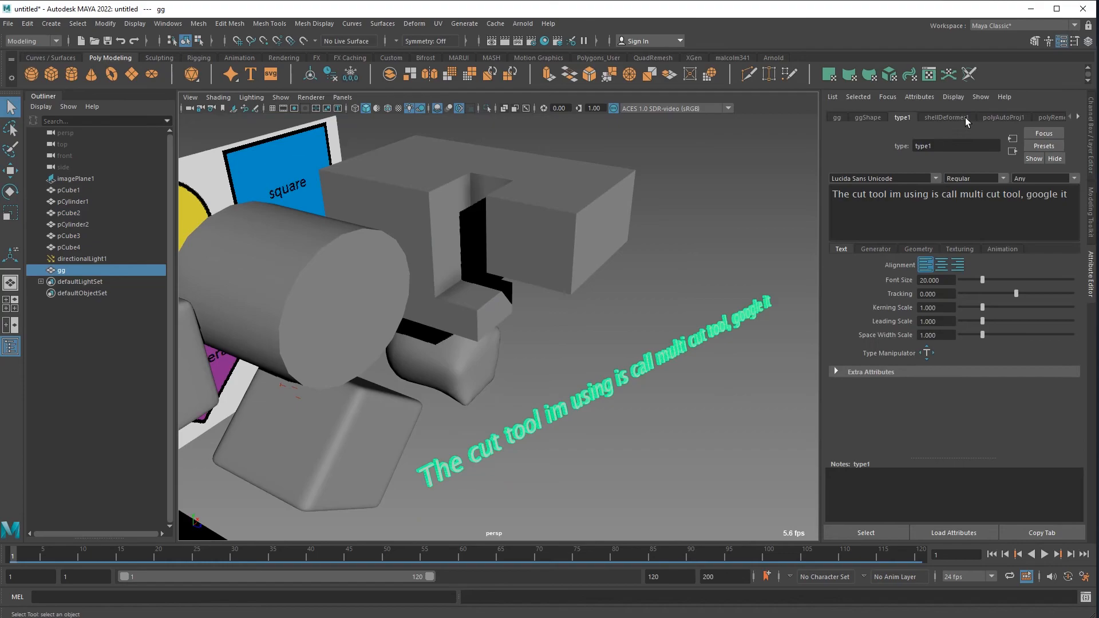
text(WOOOOO)
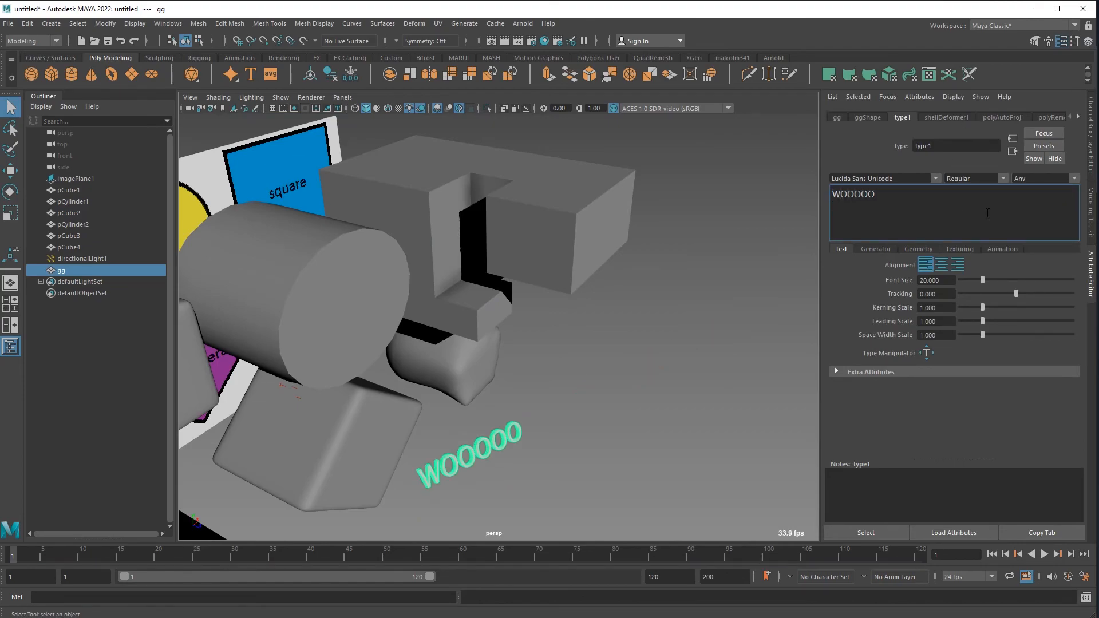